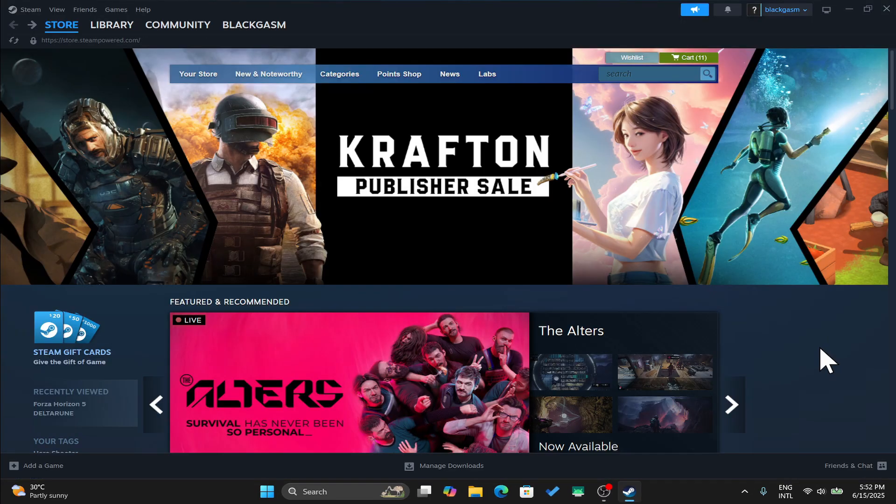
Search the store for 'beam' and open the BeamNG.drive result page
{"action": "left_click", "coordinate": [731, 405]}
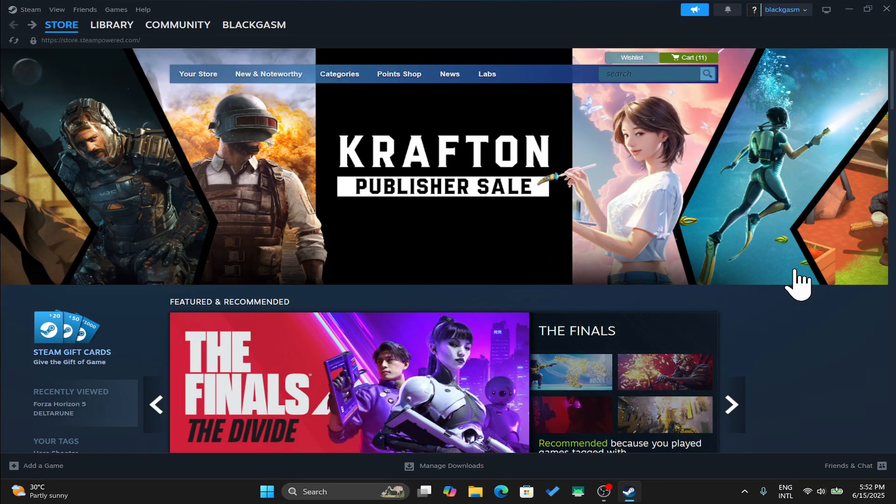
{"action": "left_click", "coordinate": [61, 24]}
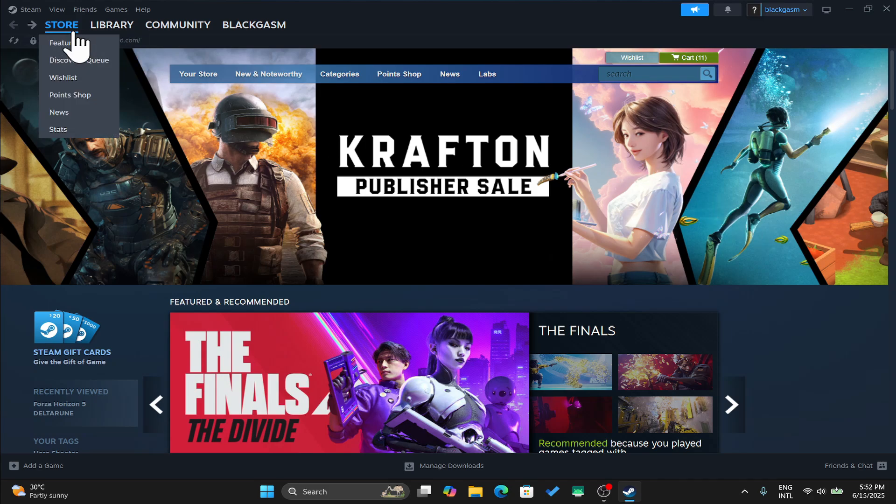
{"action": "left_click", "coordinate": [652, 74]}
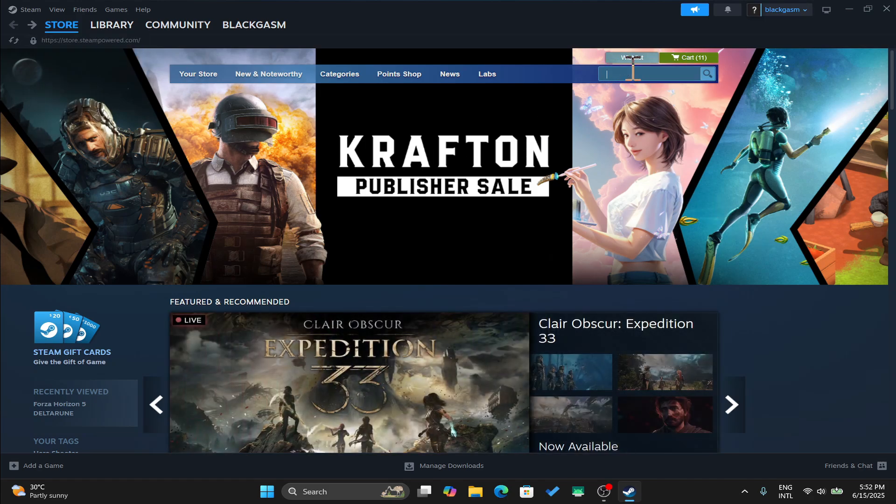
{"action": "type", "text": "beam"}
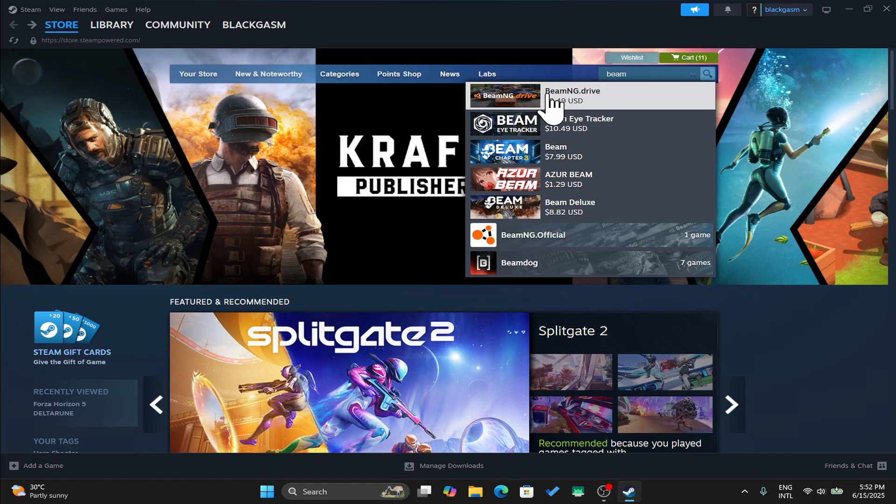
{"action": "left_click", "coordinate": [572, 95]}
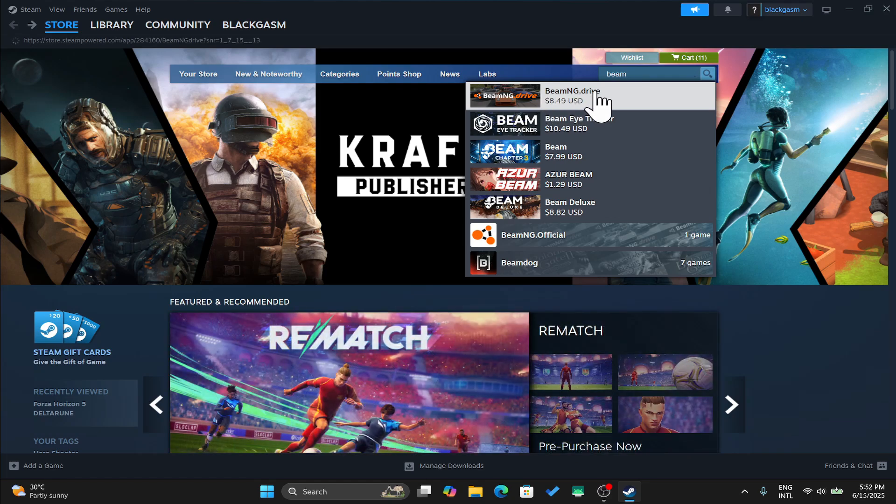
{"action": "left_click", "coordinate": [573, 95]}
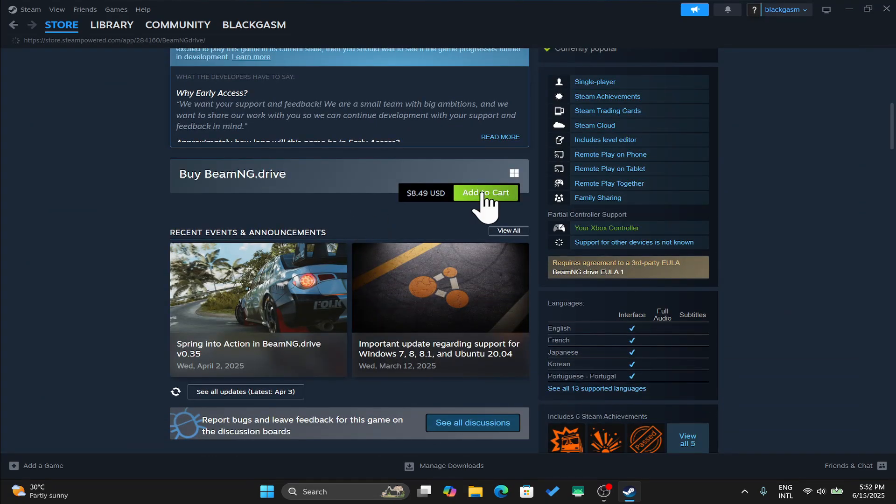
Add BeamNG.drive to the cart and view the shopping cart
{"action": "left_click", "coordinate": [486, 192]}
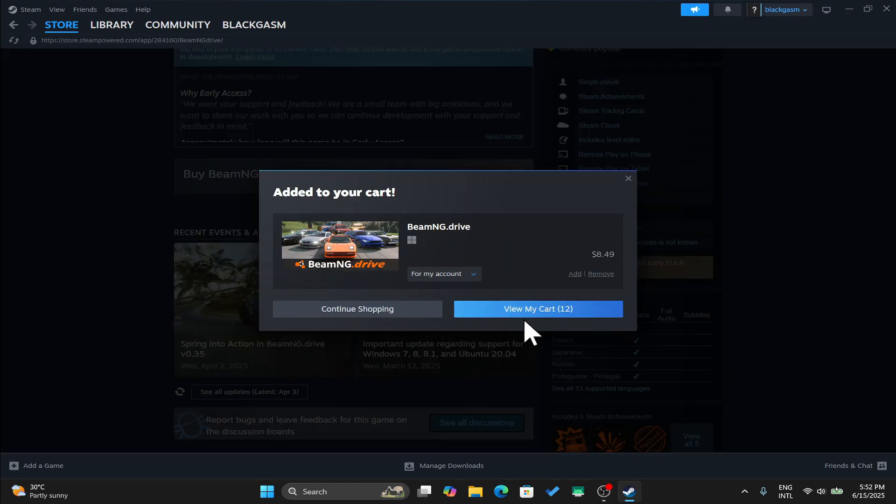
{"action": "left_click", "coordinate": [538, 310]}
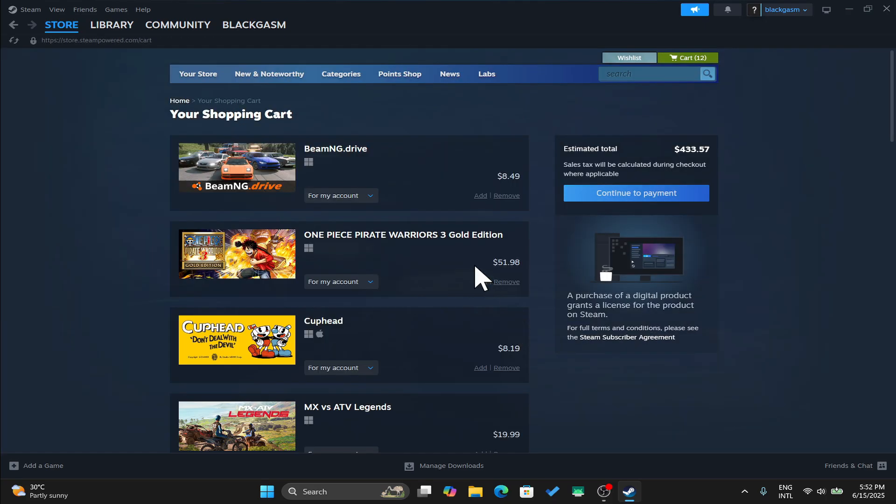
{"action": "mouse_move", "coordinate": [628, 206]}
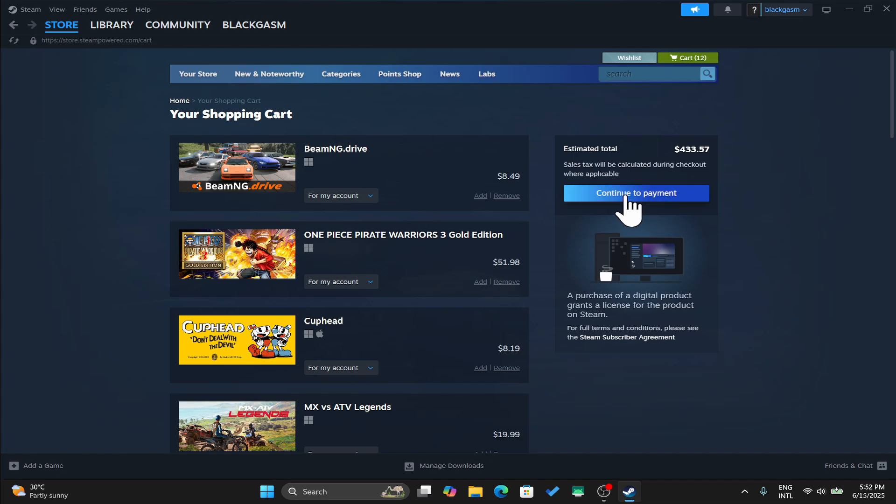
Continue from the cart to the payment method step of checkout
{"action": "left_click", "coordinate": [635, 192]}
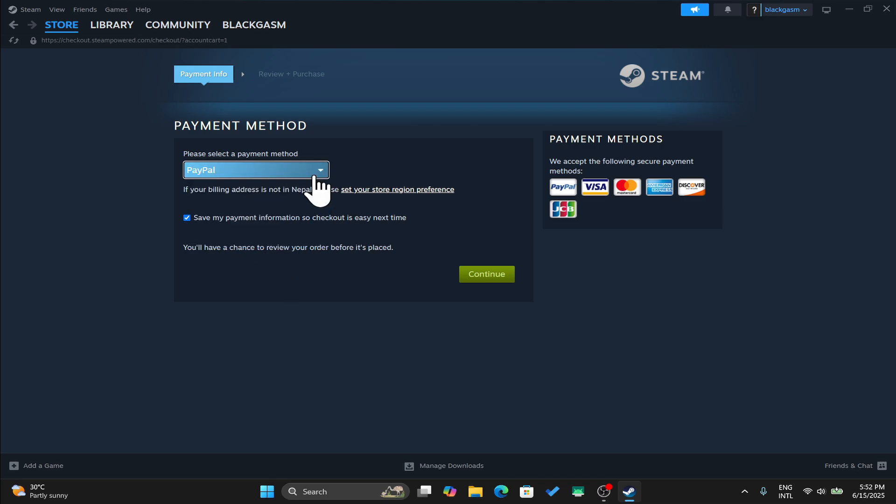
Confirm PayPal as payment method and launch the PayPal sign-in window
{"action": "left_click", "coordinate": [486, 273]}
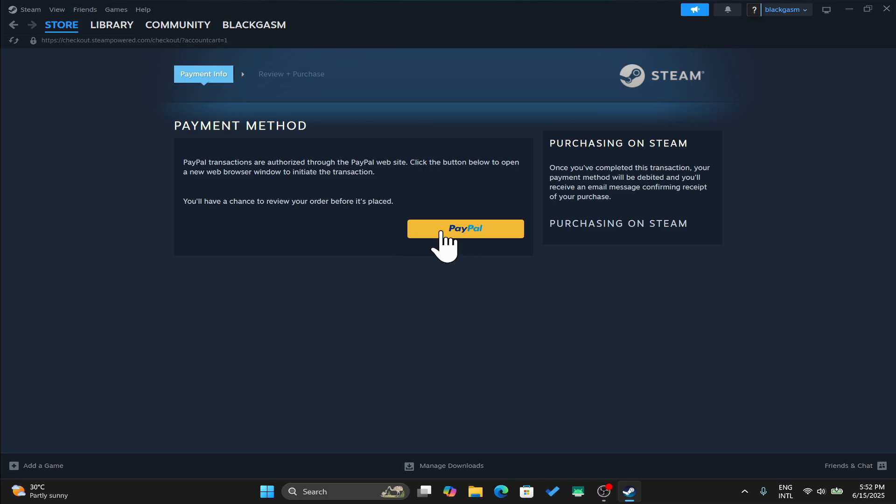
{"action": "left_click", "coordinate": [465, 228]}
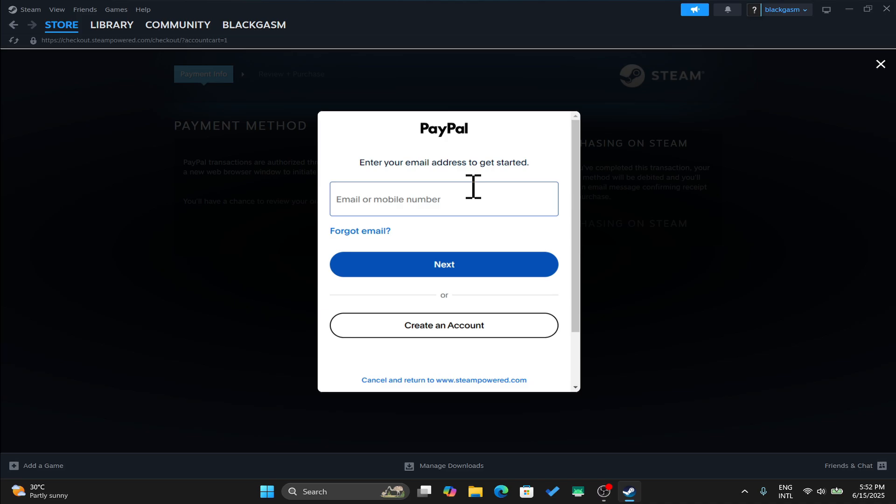
Dismiss the PayPal sign-in window and go back to the store front page
{"action": "left_click", "coordinate": [111, 24]}
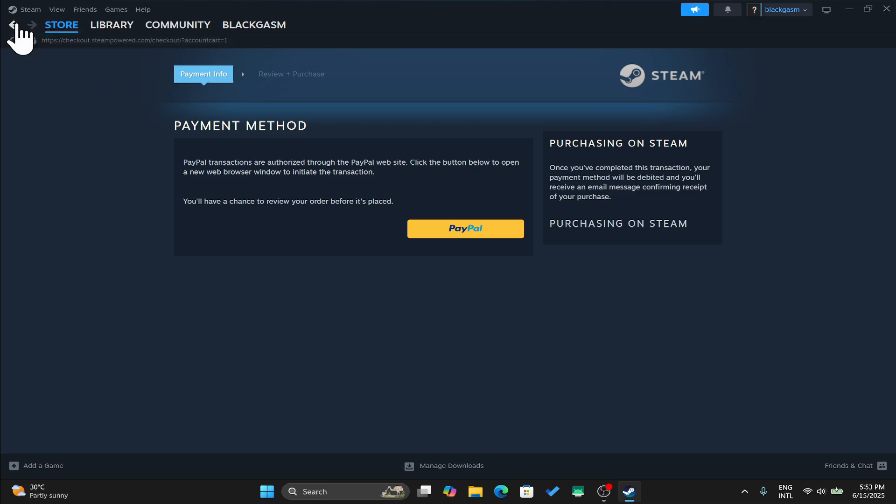
{"action": "left_click", "coordinate": [14, 25]}
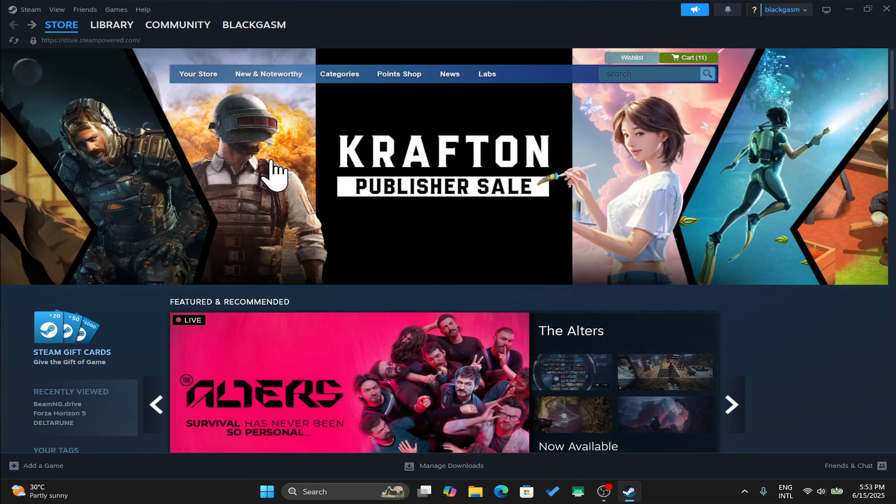